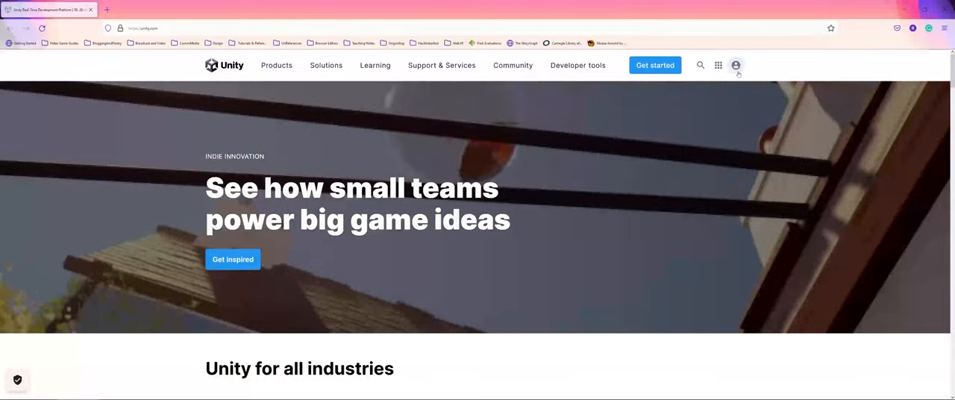
# Step: Open the Create a Unity ID sign-up form from the account menu, scroll through it, then load the plans page
pyautogui.click(735, 65)
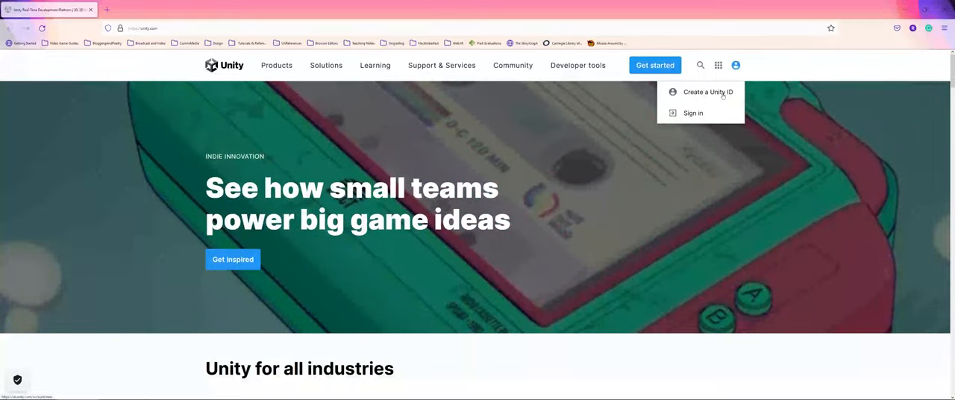
pyautogui.click(706, 91)
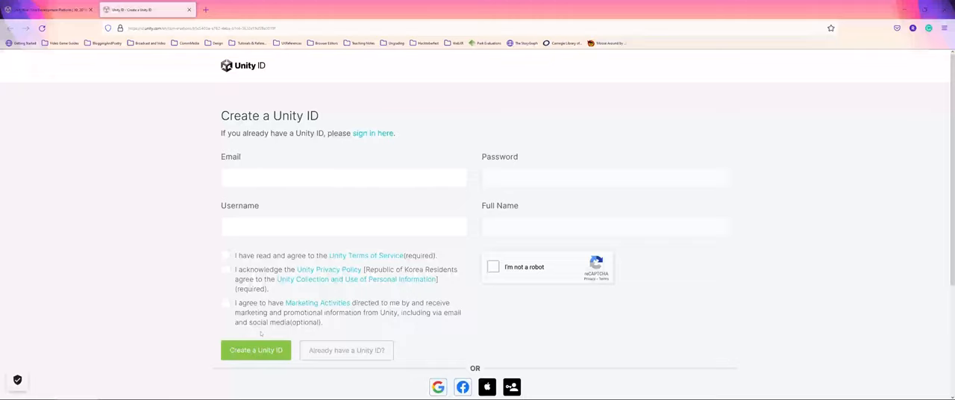
pyautogui.scroll(-3)
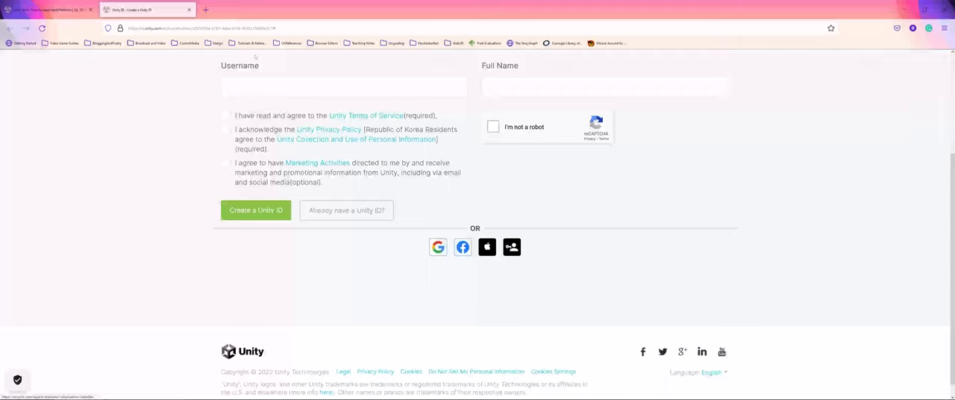
pyautogui.click(45, 8)
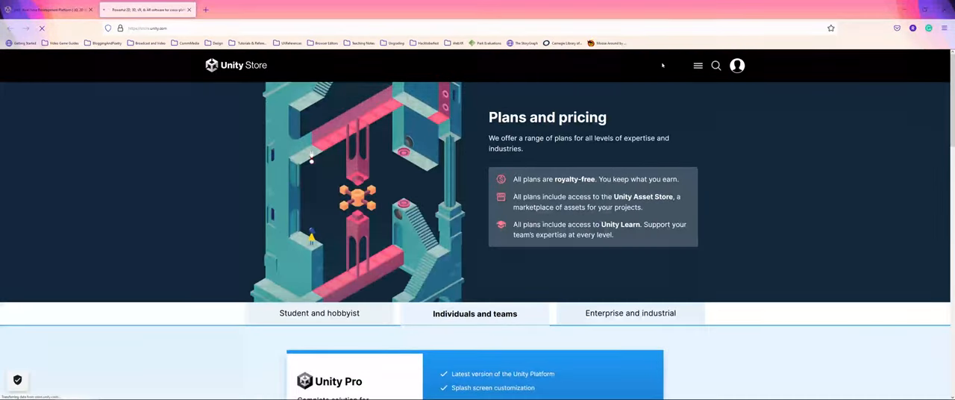
# Step: Scroll the Plans and pricing page and show Student and hobbyist plans with free Student and Personal options
pyautogui.scroll(-3)
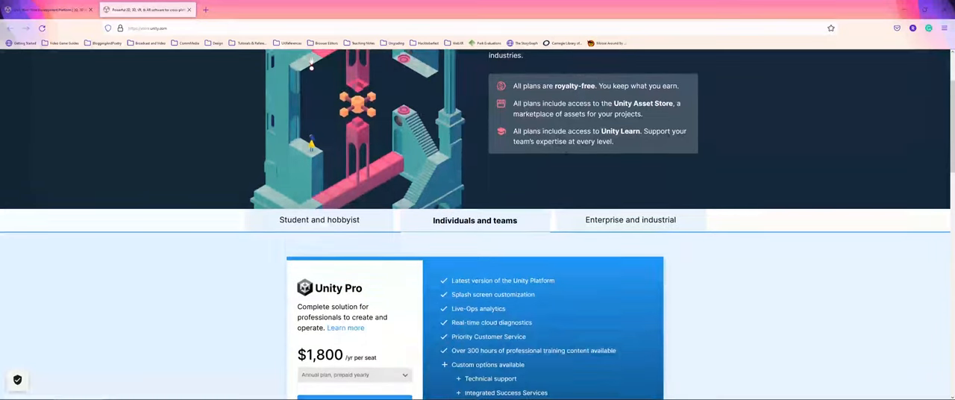
pyautogui.scroll(-3)
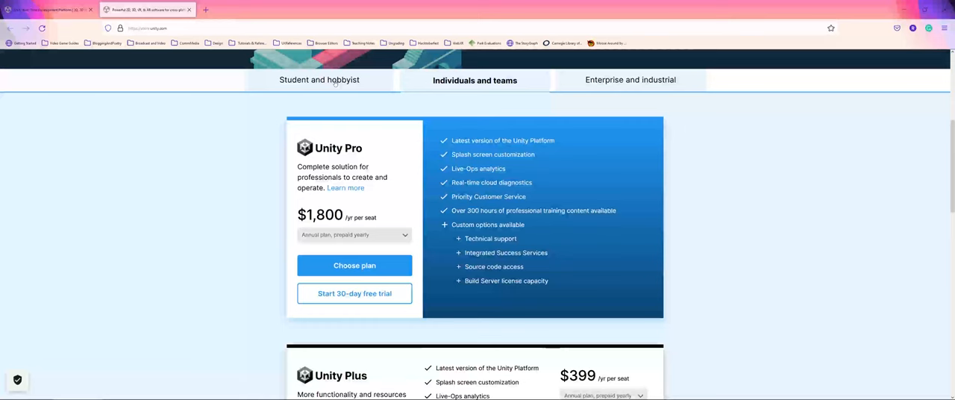
pyautogui.click(319, 80)
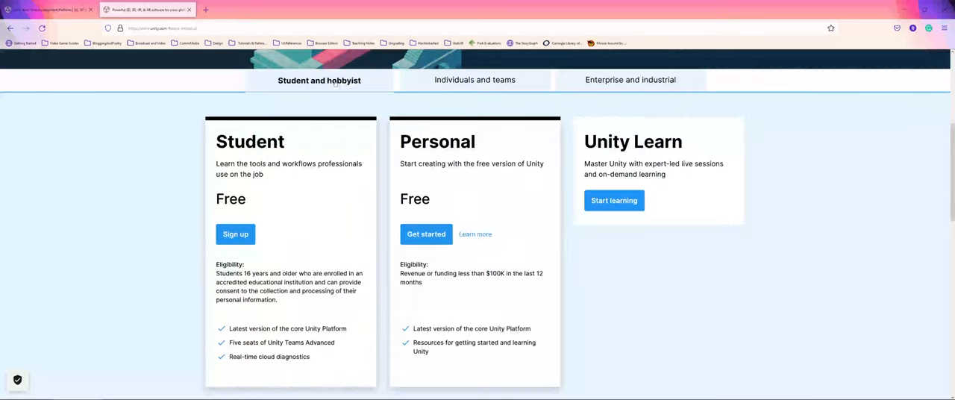
pyautogui.moveTo(329, 98)
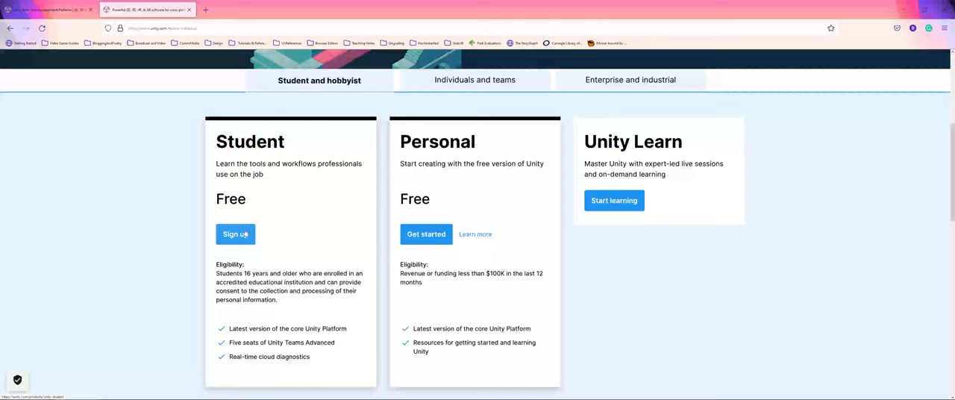
pyautogui.moveTo(356, 267)
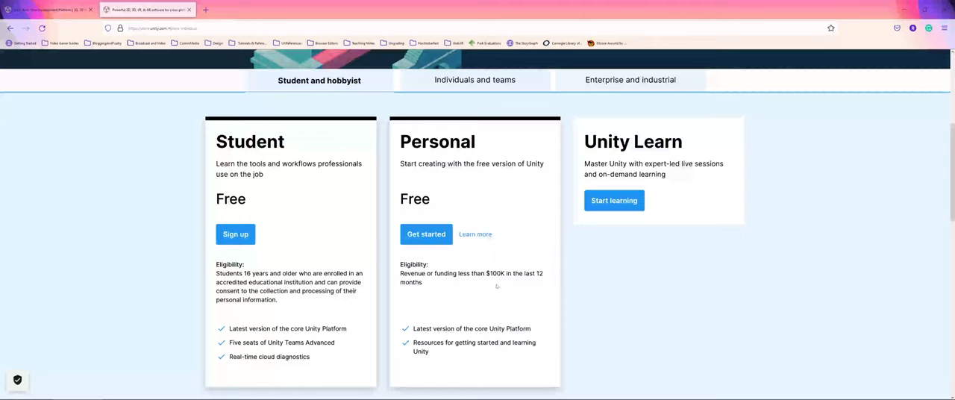
pyautogui.moveTo(507, 215)
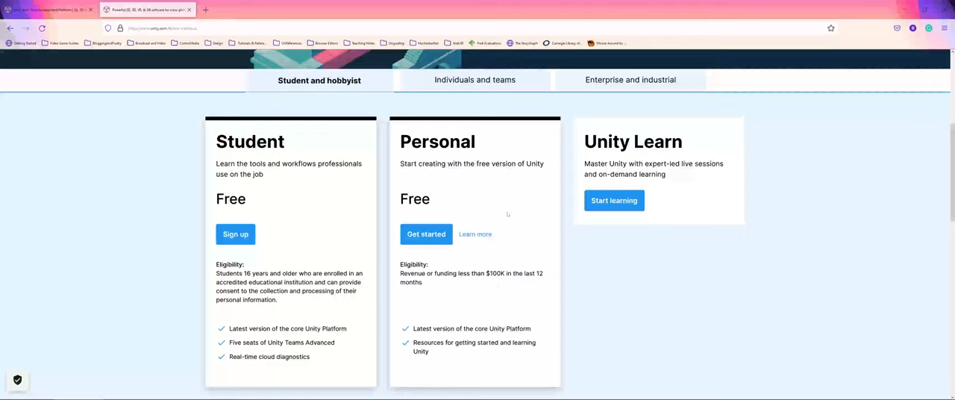
pyautogui.moveTo(504, 224)
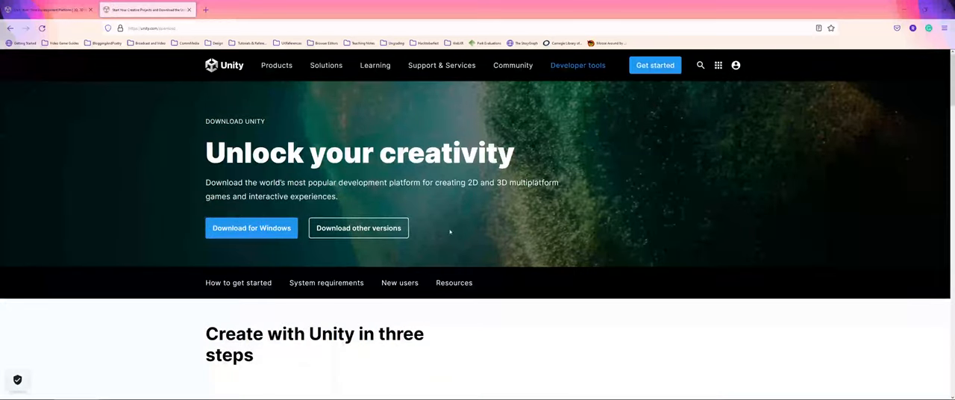
pyautogui.moveTo(357, 227)
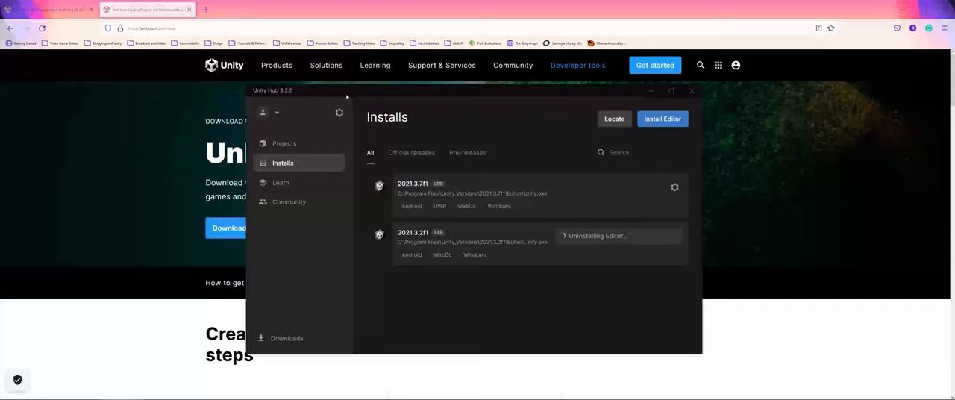
# Step: Show the Projects list, then open Preferences with D:\UnityProjects as default project location
pyautogui.click(283, 143)
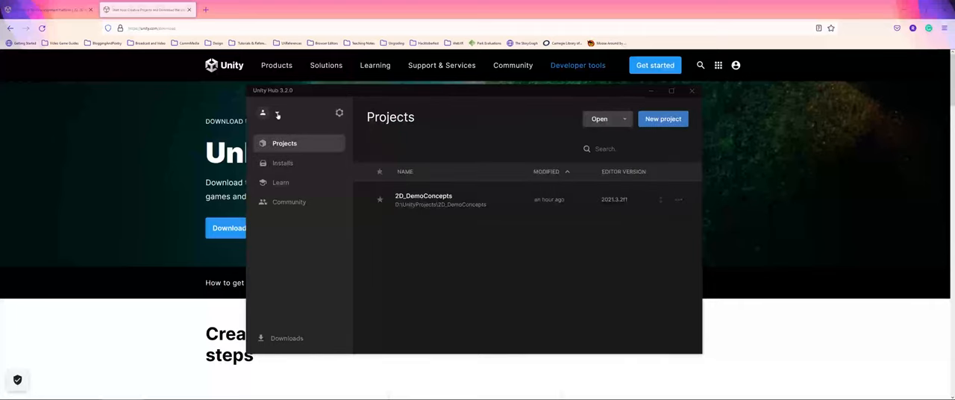
pyautogui.click(261, 113)
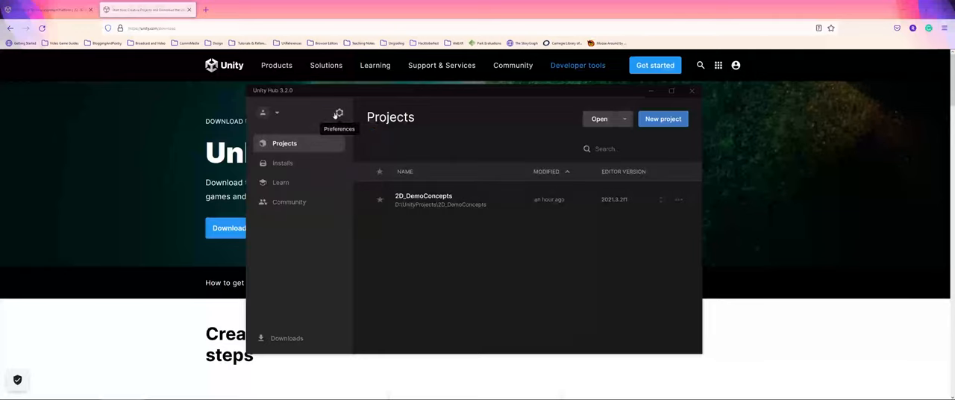
pyautogui.click(336, 113)
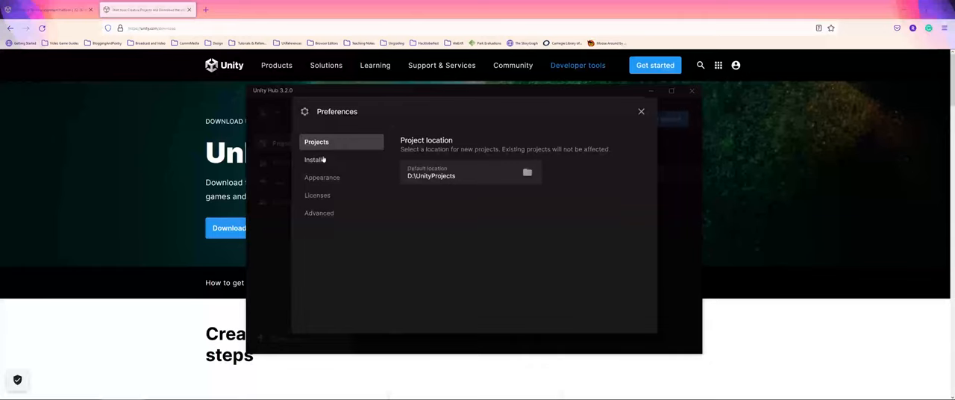
# Step: Browse Installs and Appearance preferences, ending on Licenses showing the Personal license from Feb 1, 2018
pyautogui.click(314, 160)
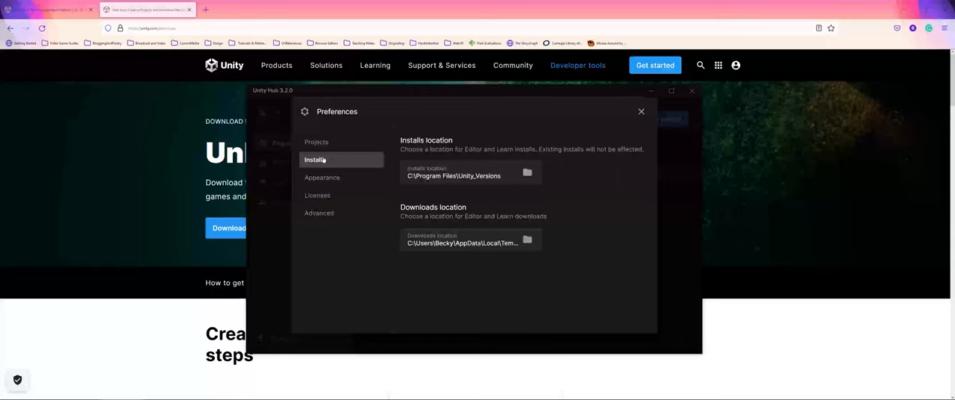
pyautogui.click(321, 177)
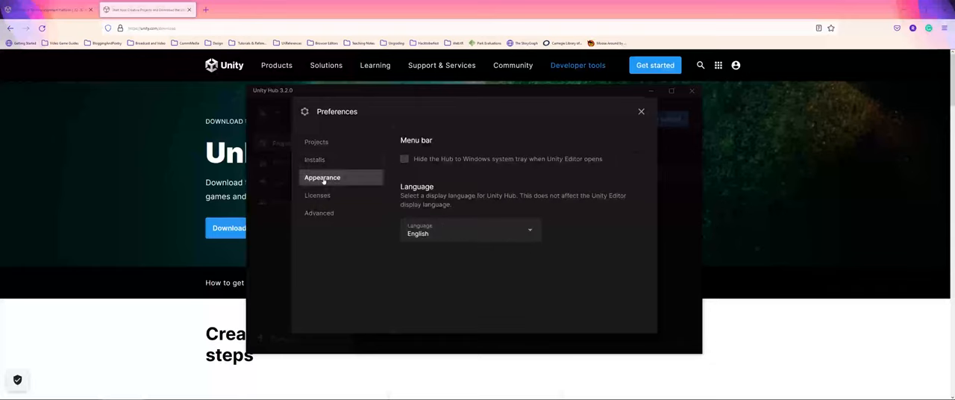
pyautogui.click(317, 196)
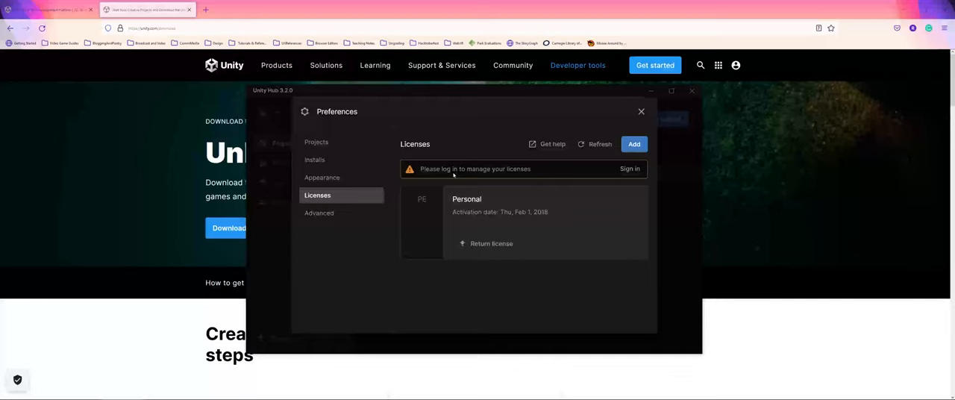
pyautogui.moveTo(447, 178)
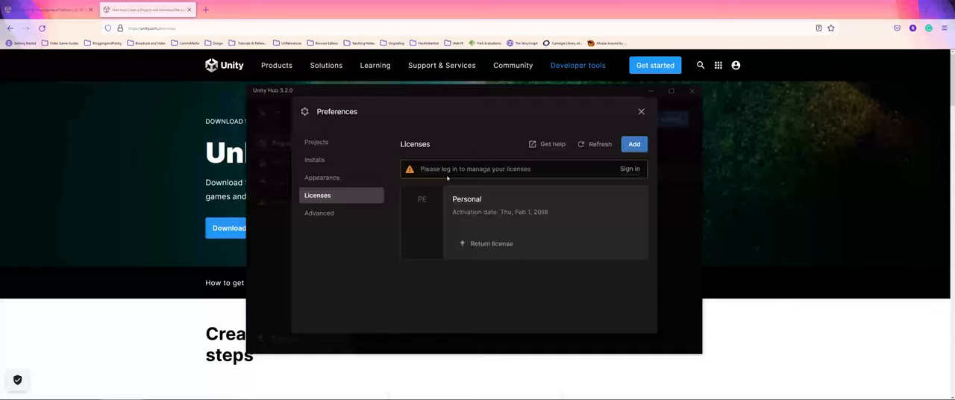
# Step: List installed editors, check Pre-releases (none), and settle on Official releases showing 2021.3.7f1 and 2021.3.2f1
pyautogui.click(640, 112)
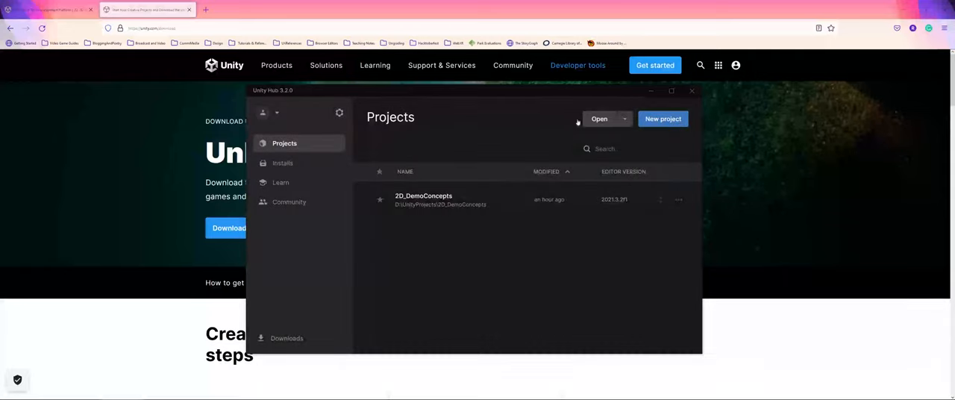
pyautogui.moveTo(509, 149)
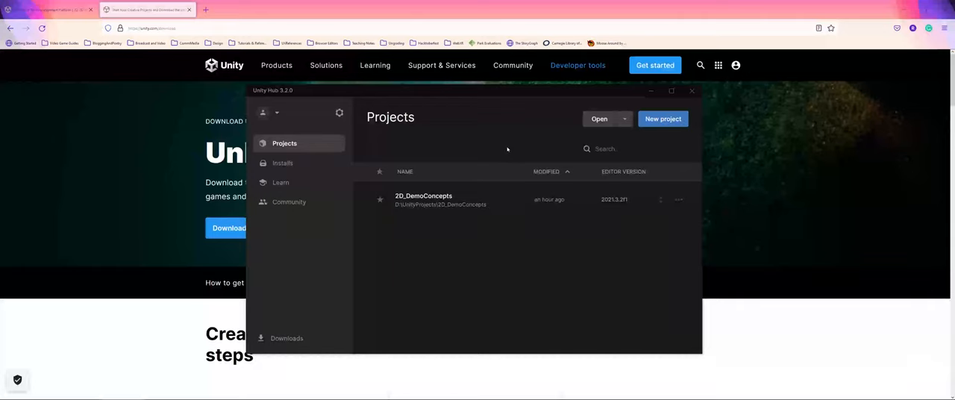
pyautogui.moveTo(328, 158)
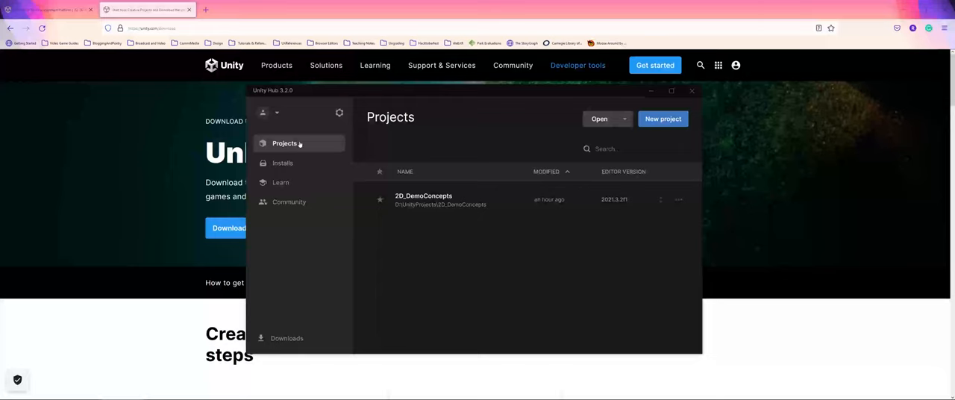
pyautogui.click(283, 162)
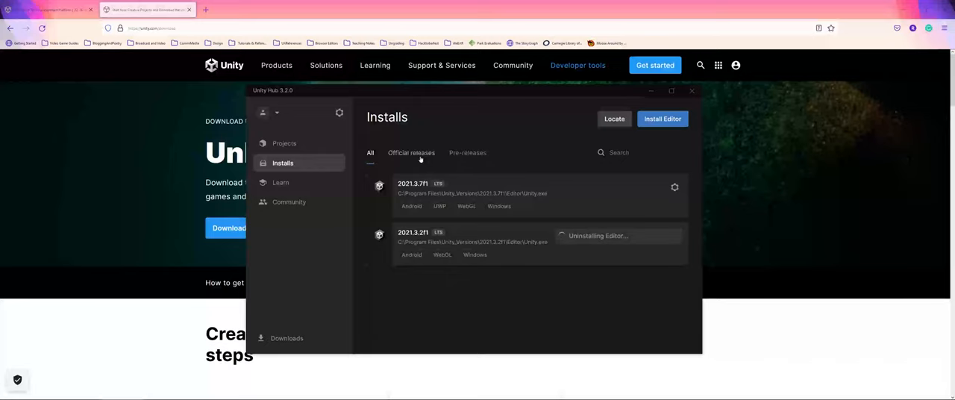
pyautogui.click(410, 153)
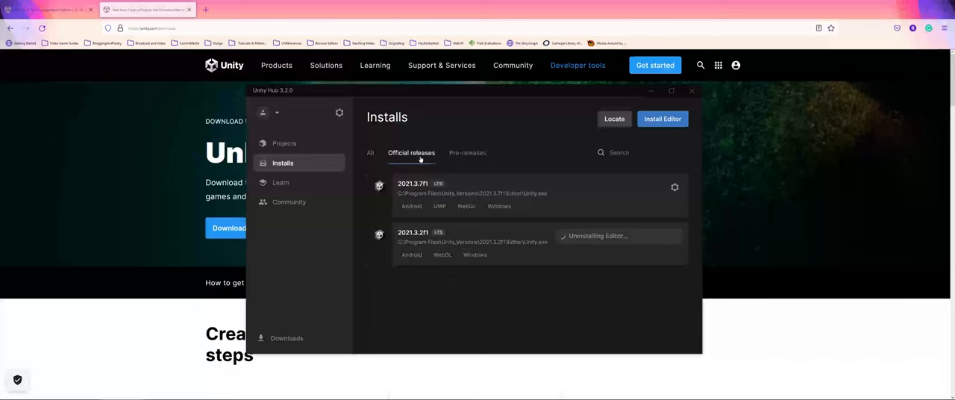
pyautogui.click(467, 153)
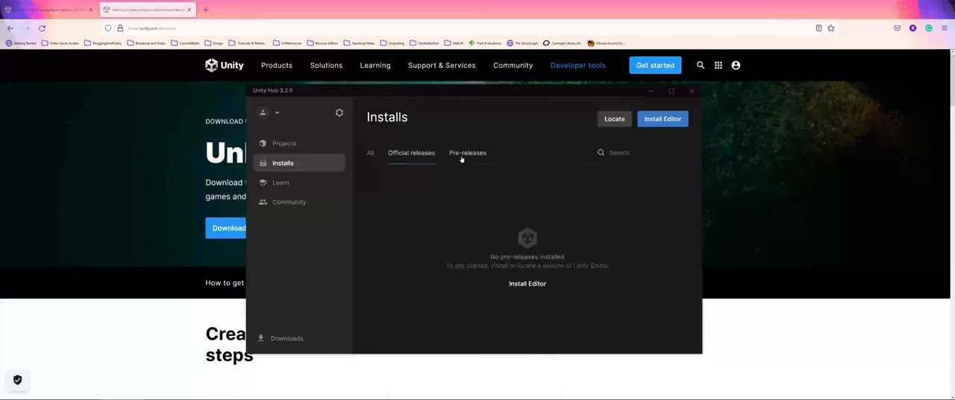
pyautogui.click(467, 152)
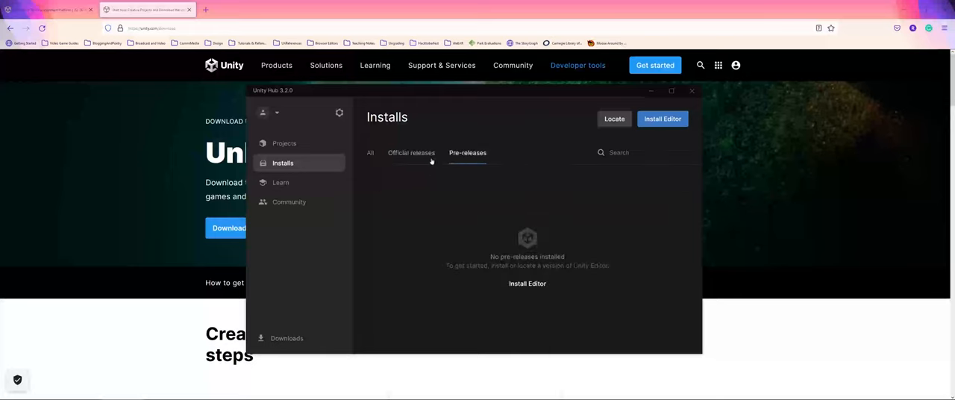
pyautogui.click(410, 152)
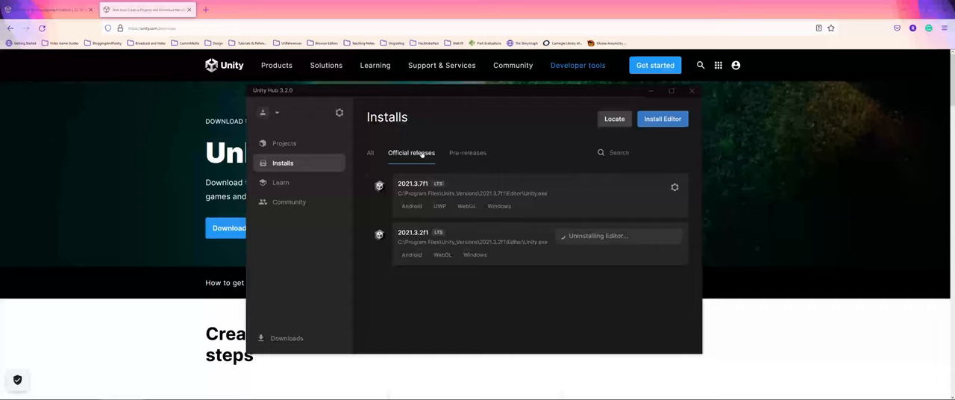
pyautogui.moveTo(663, 119)
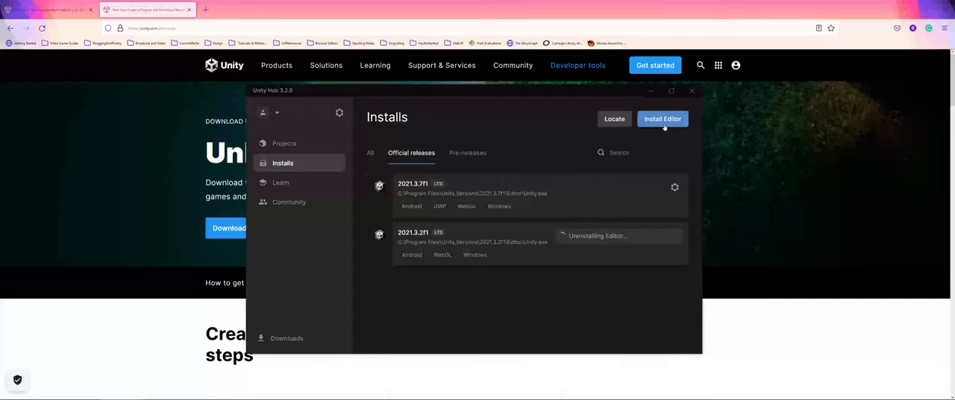
# Step: Open Install Unity Editor listing LTS versions 2021.3.7f1, 2020.3.37f1 and 2019.4.40f1
pyautogui.click(661, 119)
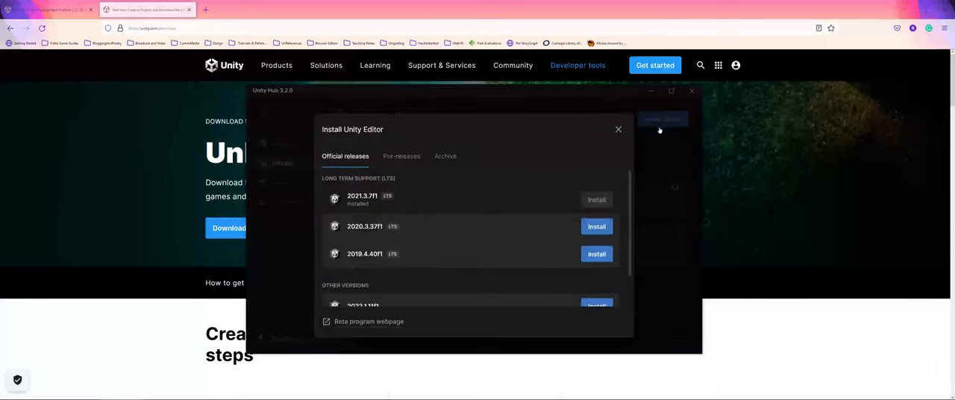
pyautogui.moveTo(528, 157)
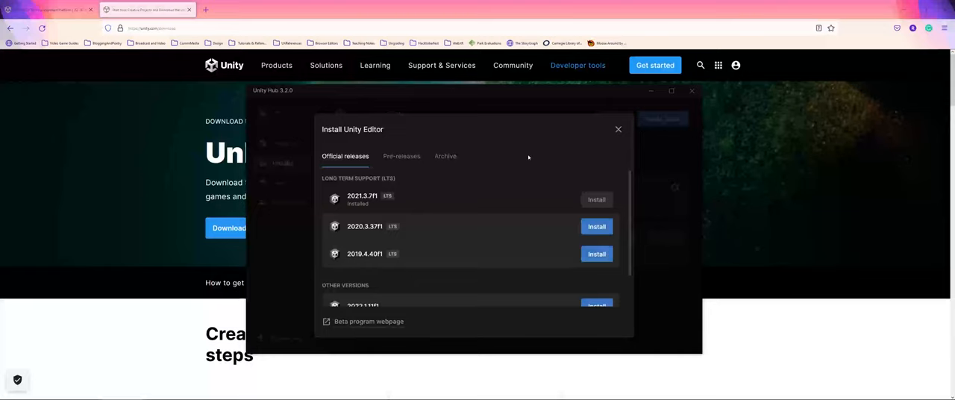
pyautogui.scroll(-3)
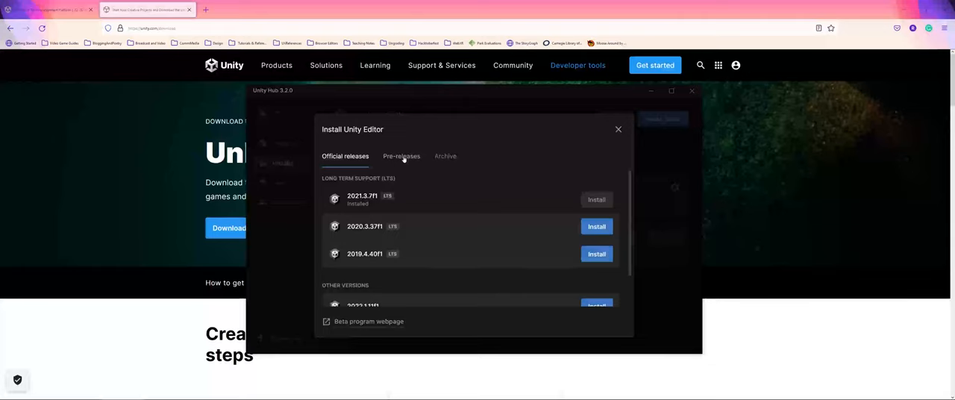
# Step: Show the Pre-releases tab listing beta 2022.2.0b3 and alpha 2023.1.0a4
pyautogui.click(402, 156)
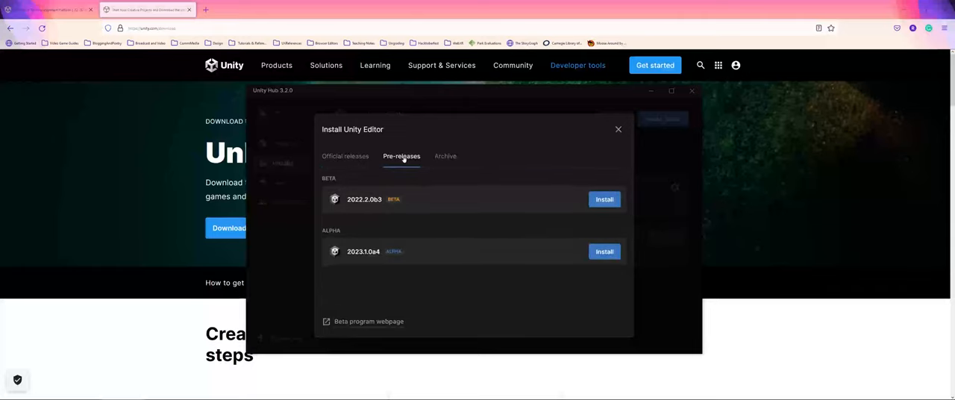
pyautogui.moveTo(384, 244)
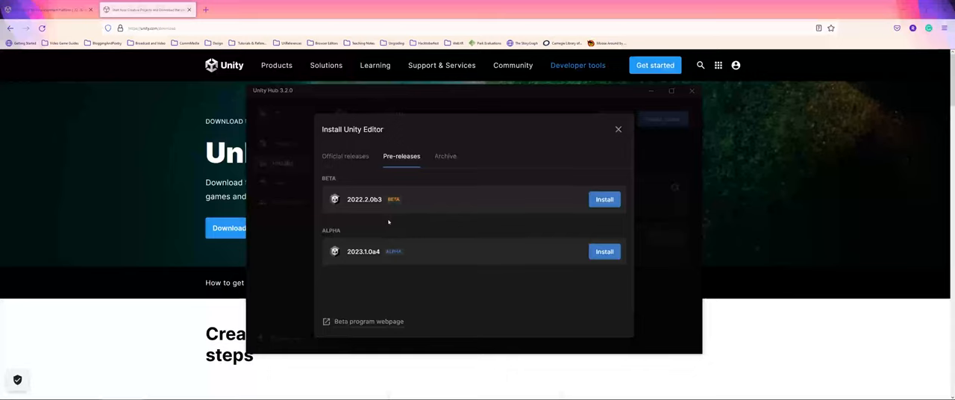
pyautogui.moveTo(385, 215)
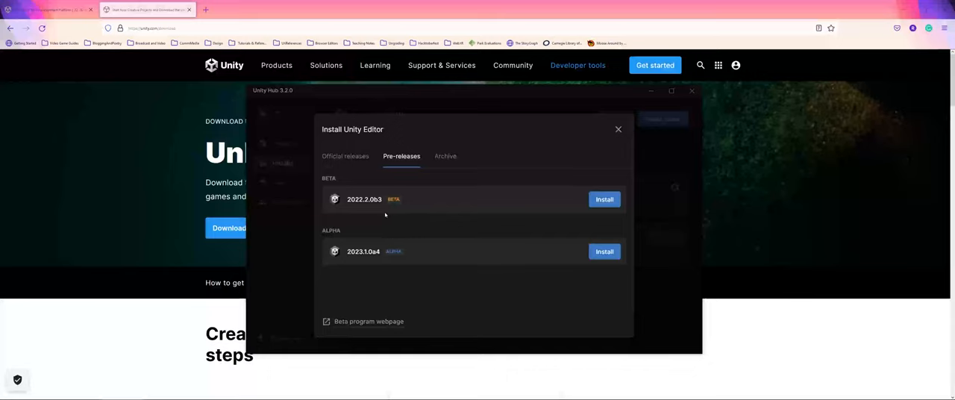
pyautogui.moveTo(379, 244)
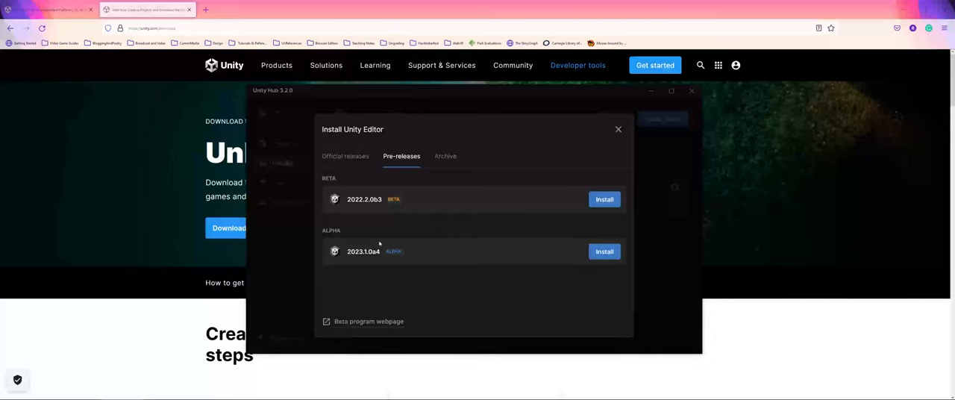
# Step: Switch back to Official releases listing LTS 2021.3.7f1, 2020.3.37f1 and 2019.4.40f1
pyautogui.click(344, 156)
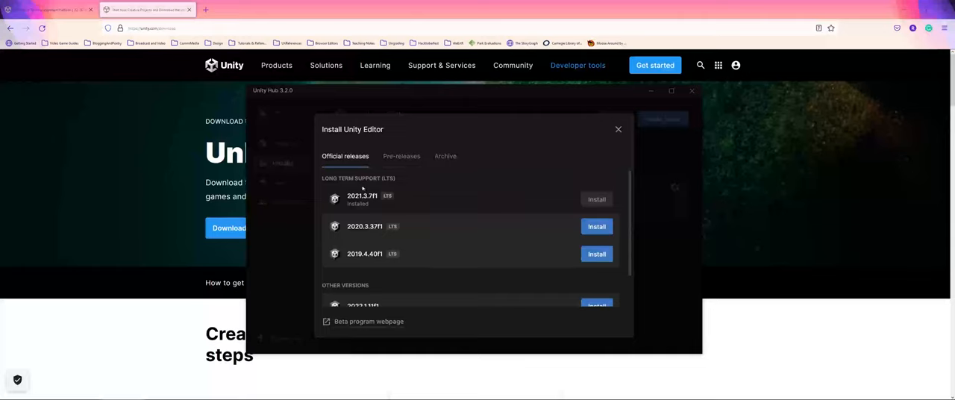
pyautogui.moveTo(357, 214)
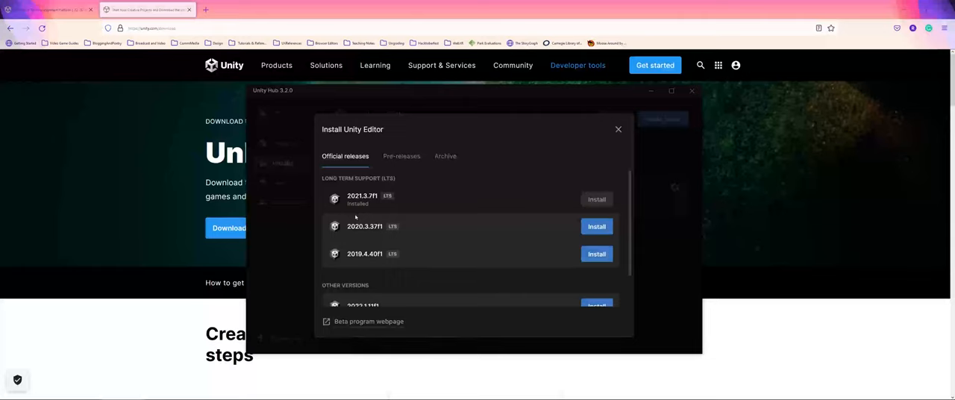
pyautogui.moveTo(384, 201)
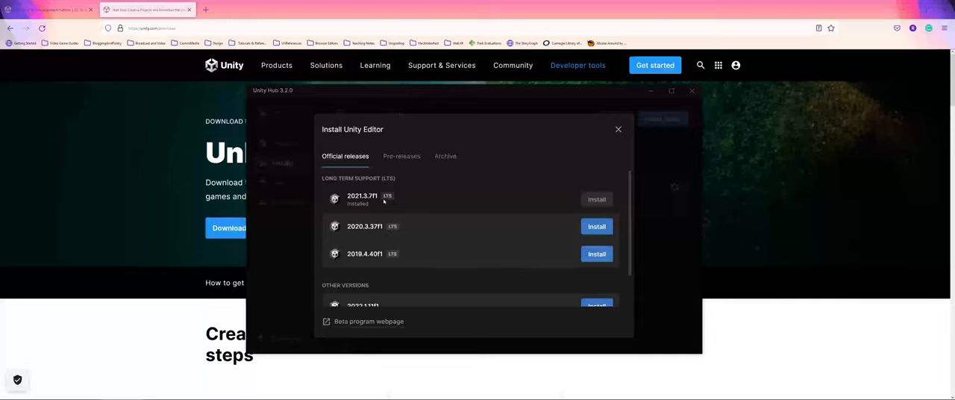
pyautogui.moveTo(480, 192)
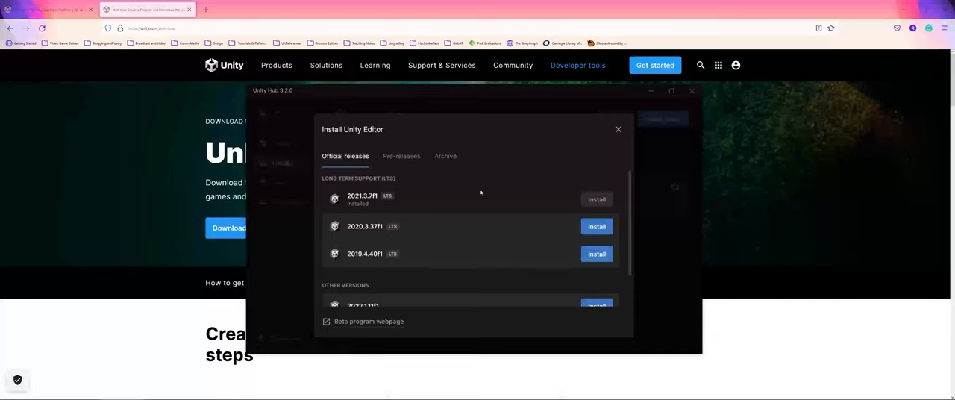